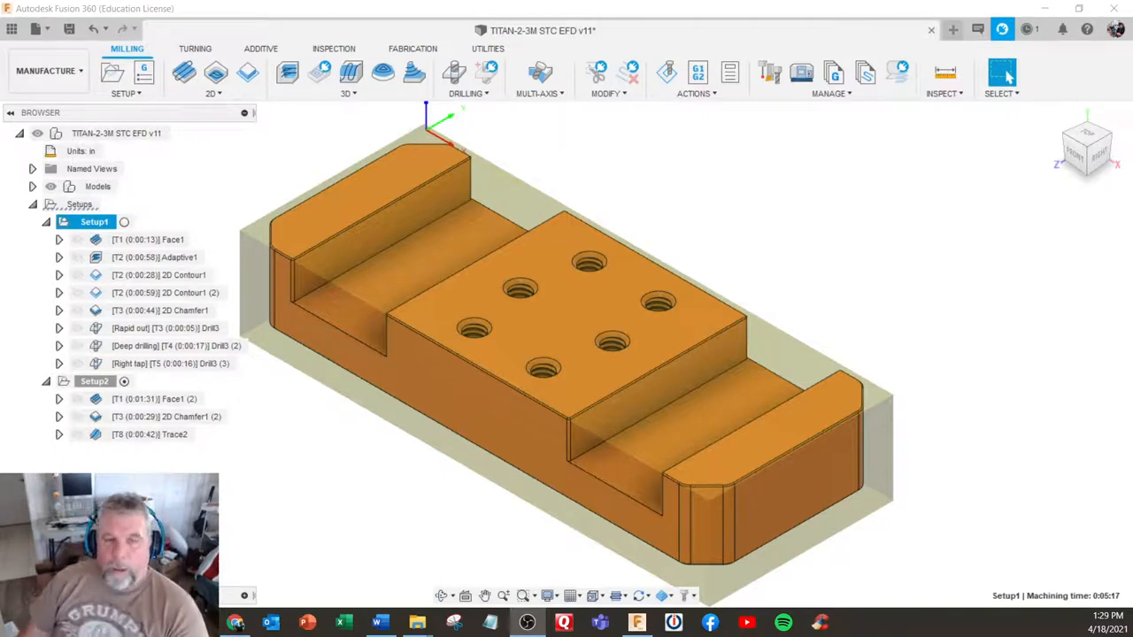
Select the Deep drilling Drill3 (2) operation to display its six-hole toolpath.
click(165, 417)
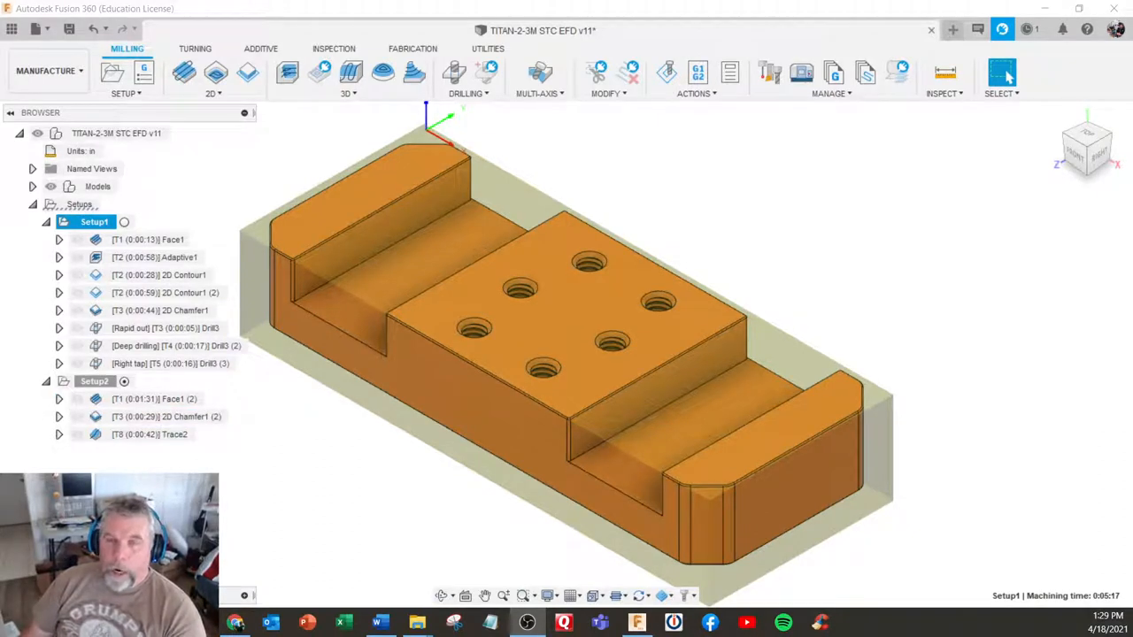
mouse_move(466, 483)
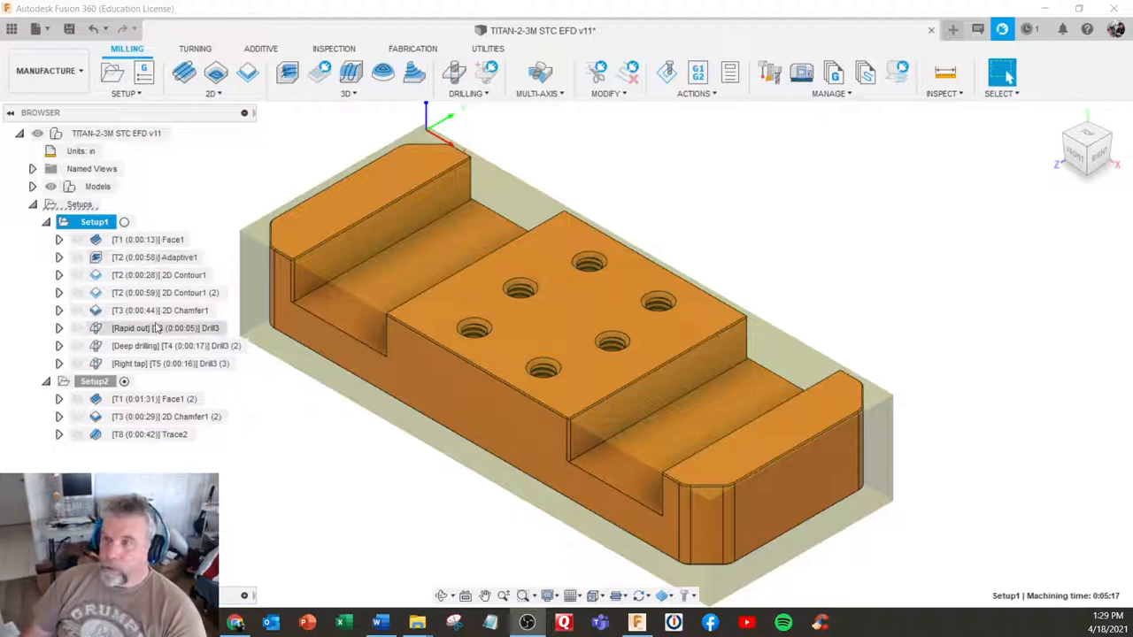
click(160, 345)
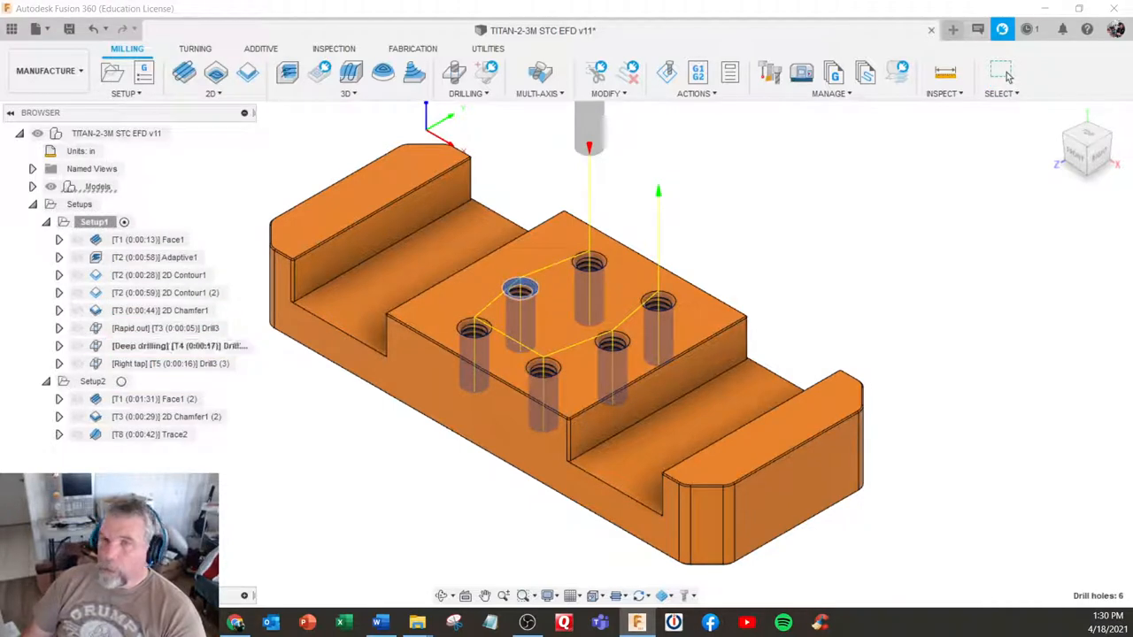
Edit Drill3 (2) and check its 4182.78 rpm speed and 0.004 in/rev feed.
double_click(157, 345)
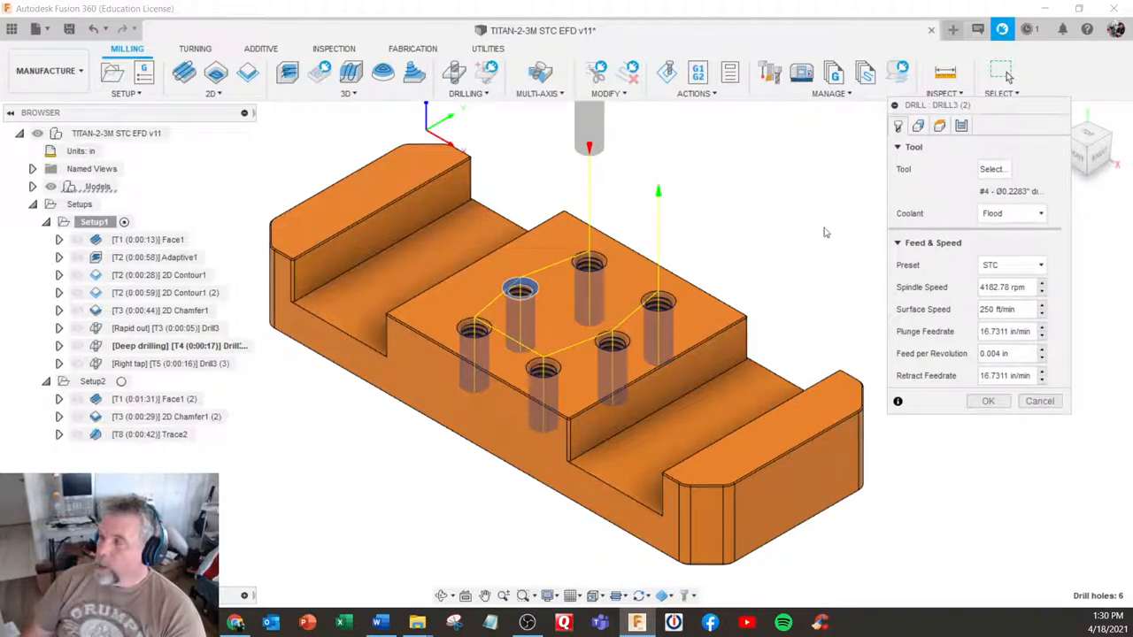
mouse_move(770, 232)
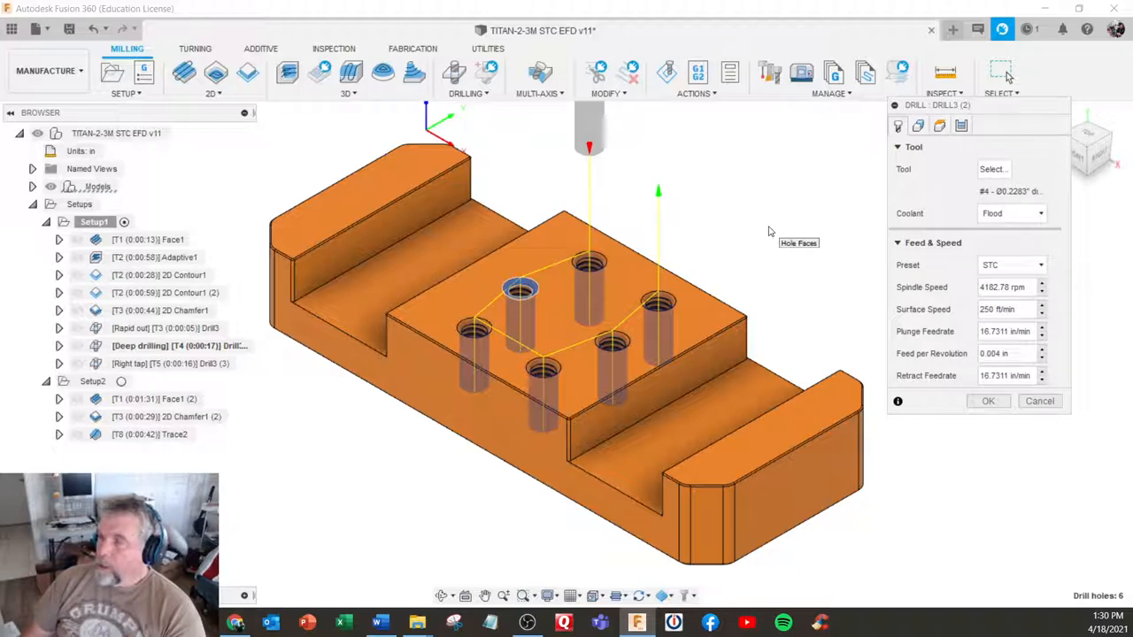
mouse_move(761, 225)
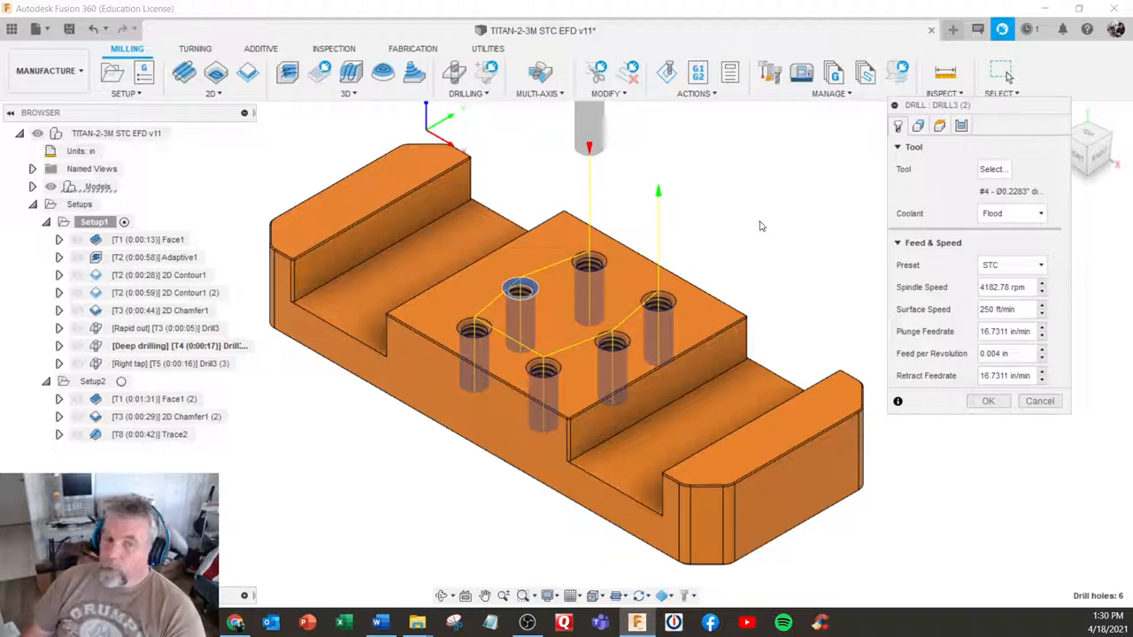
mouse_move(760, 220)
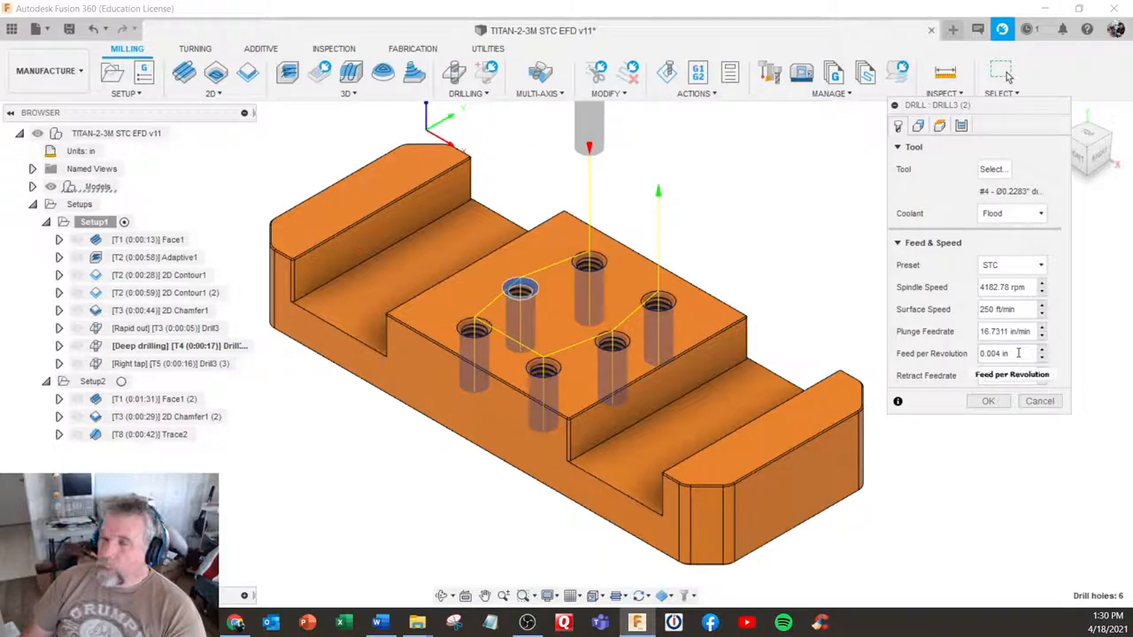
mouse_move(993, 353)
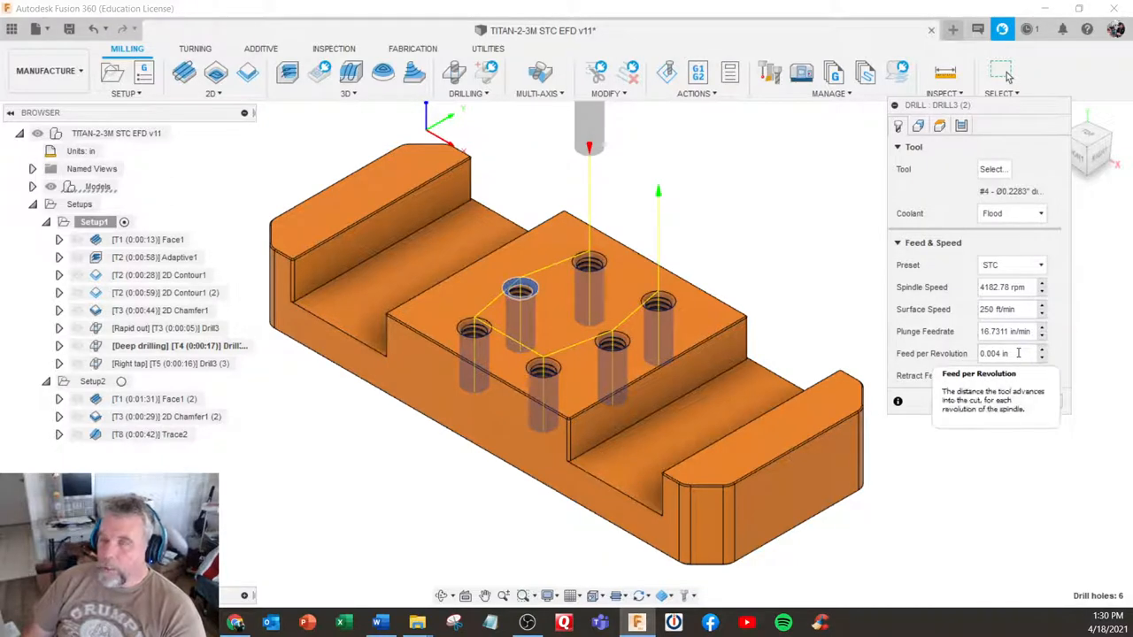
mouse_move(967, 435)
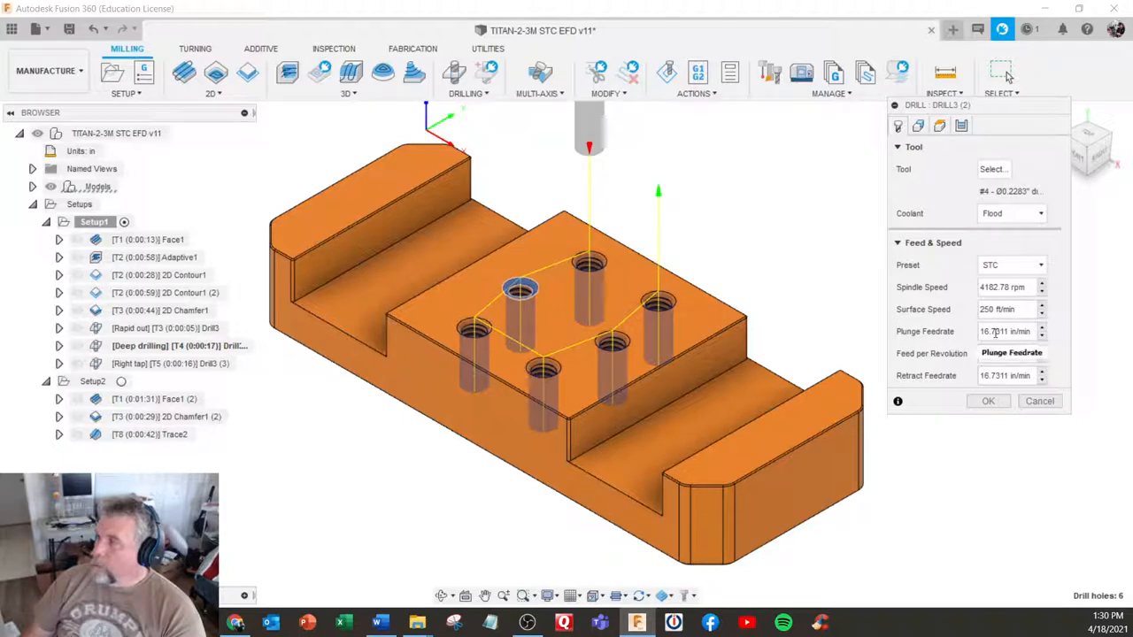
click(1009, 353)
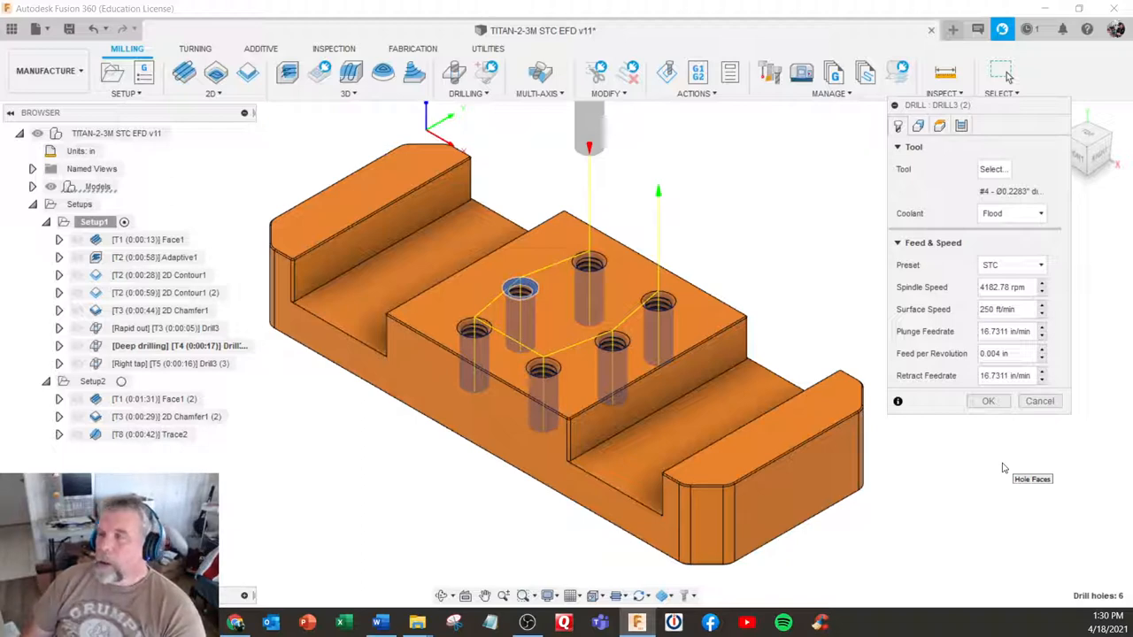
mouse_move(630, 553)
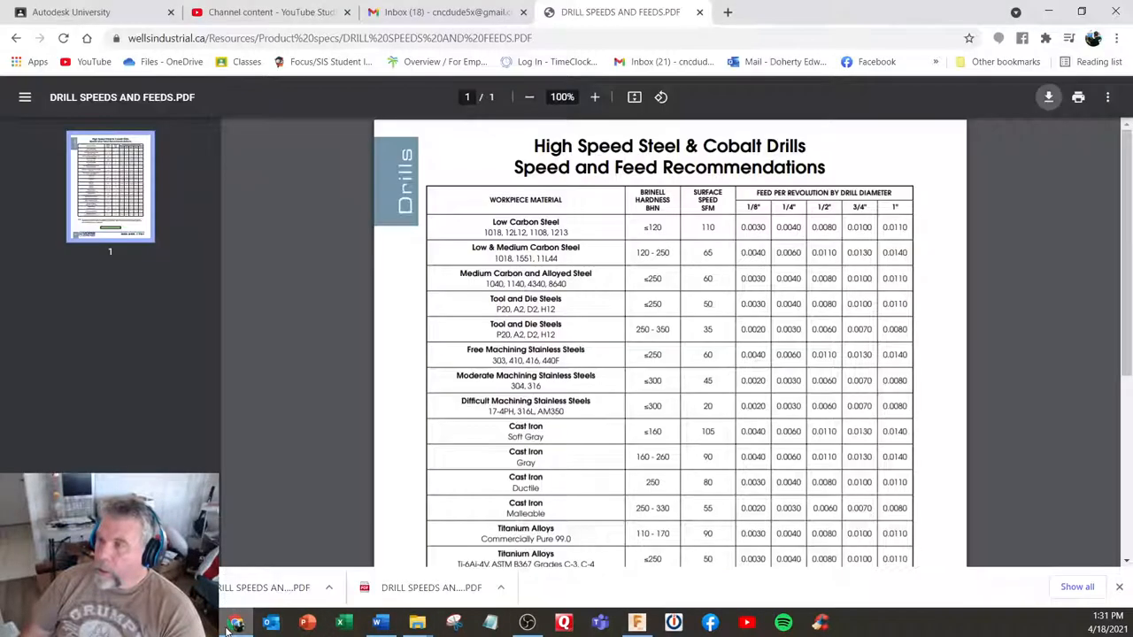
mouse_move(348, 354)
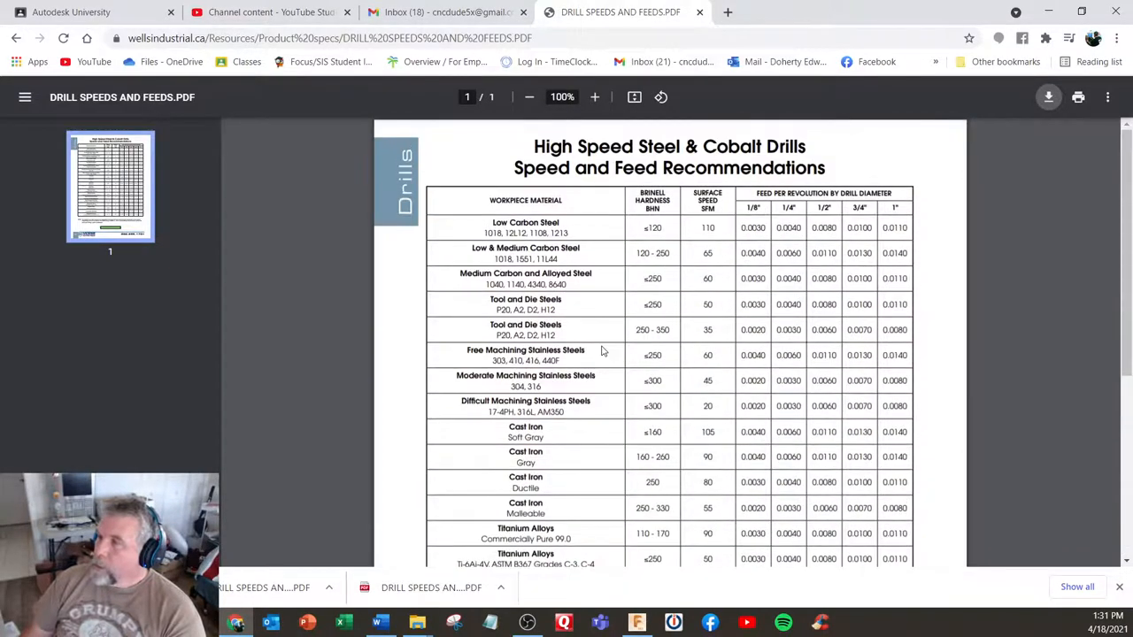
mouse_move(721, 155)
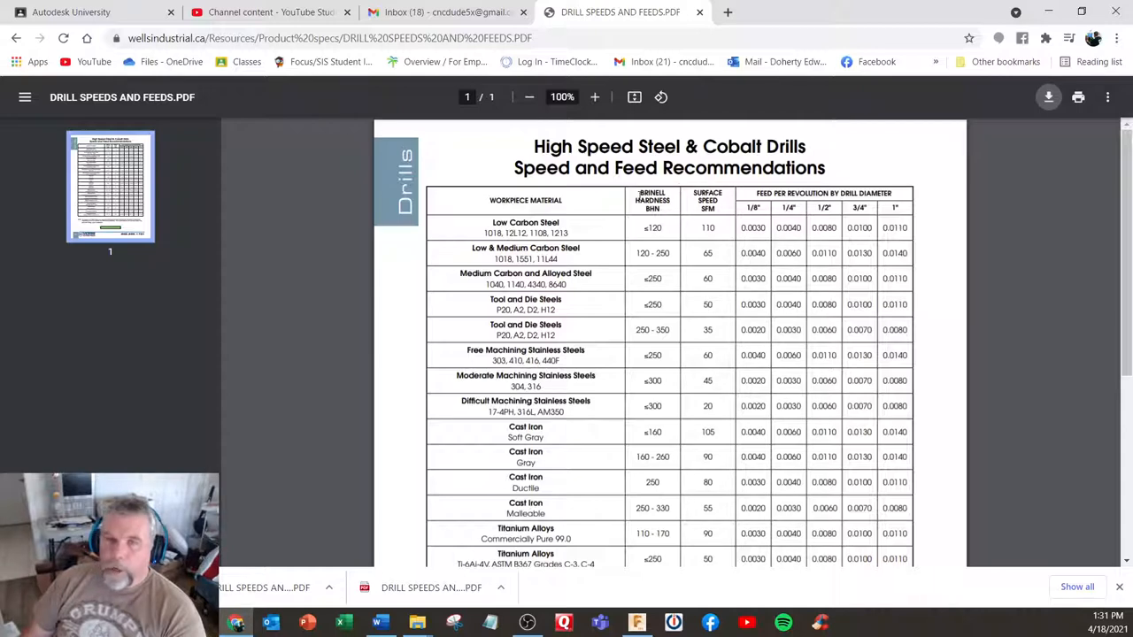
mouse_move(677, 248)
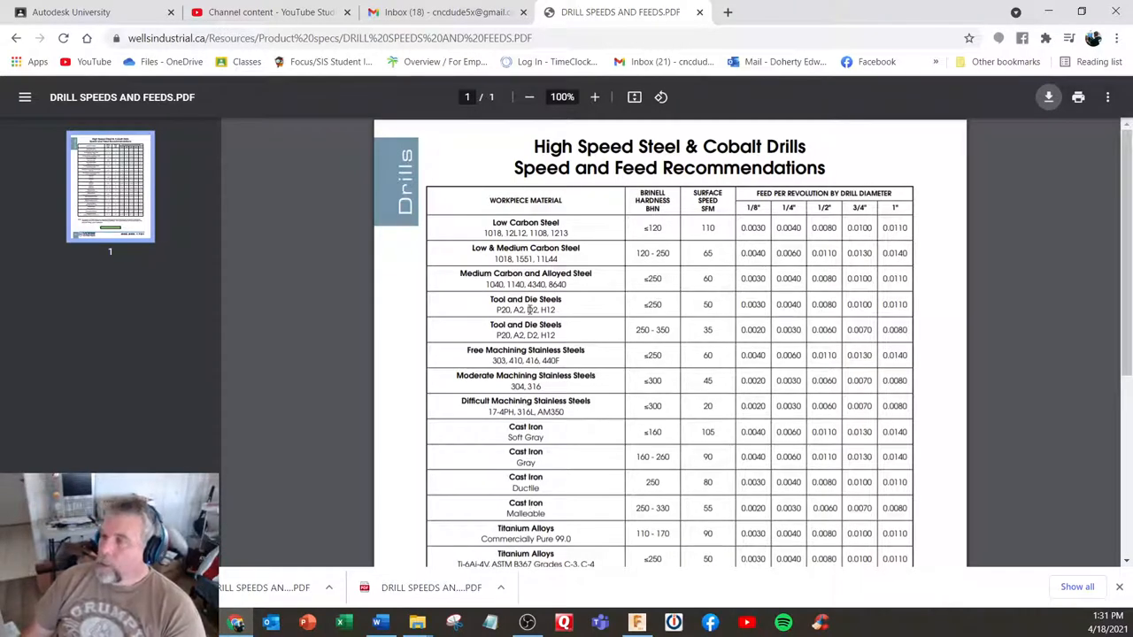
Scroll the drill speeds PDF to the HSS and cobalt feed-per-revolution table.
scroll(down, 3)
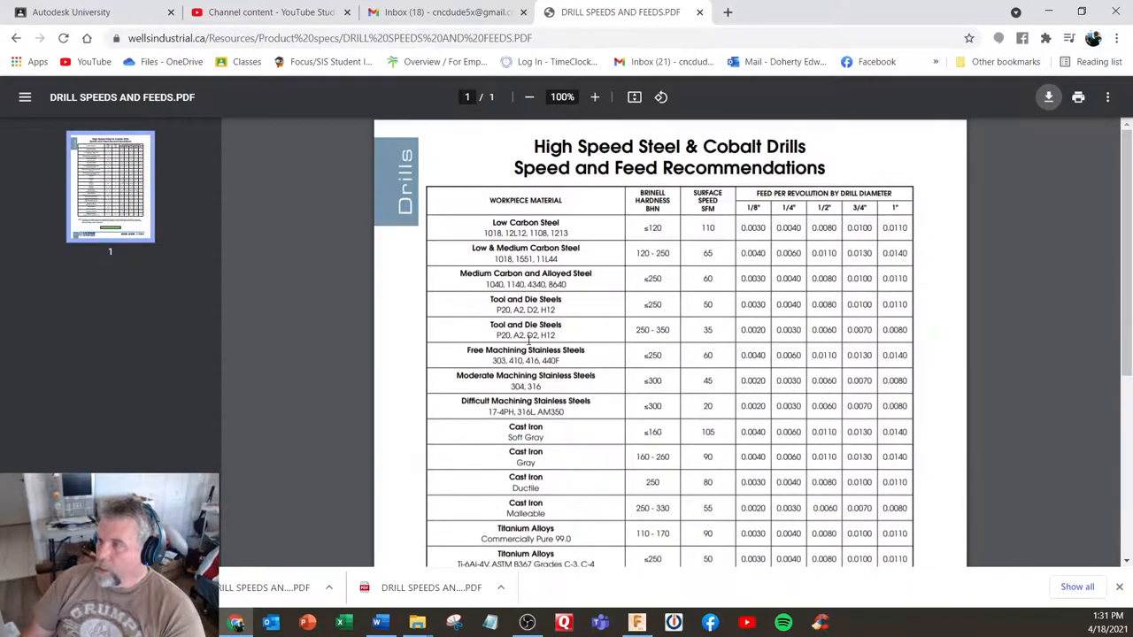
mouse_move(606, 314)
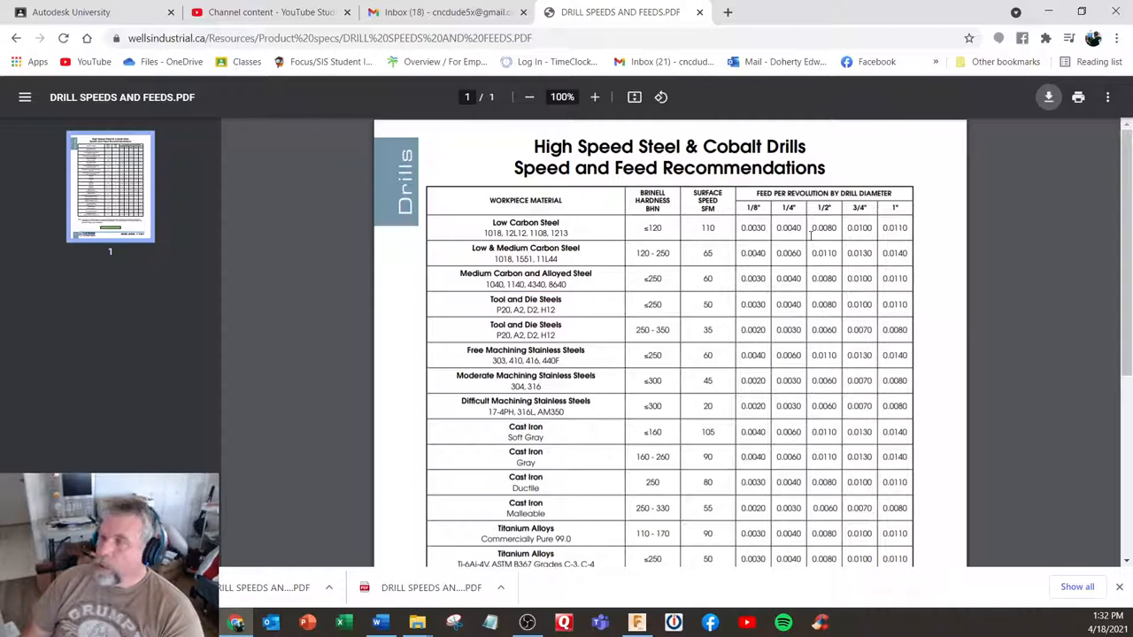
mouse_move(640, 290)
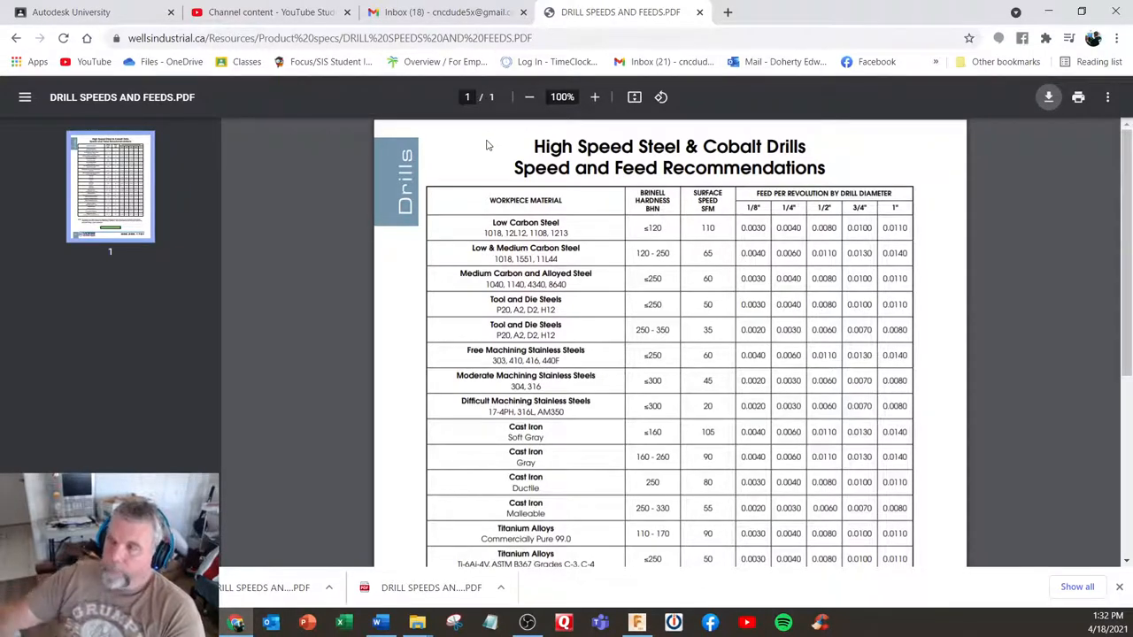
mouse_move(274, 193)
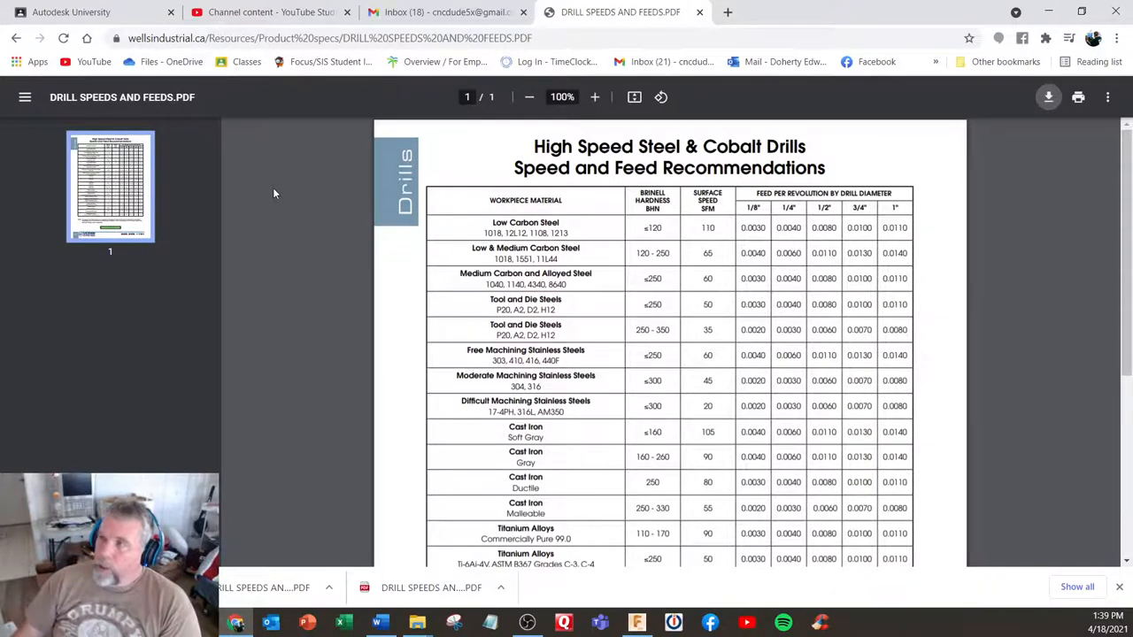
mouse_move(3, 451)
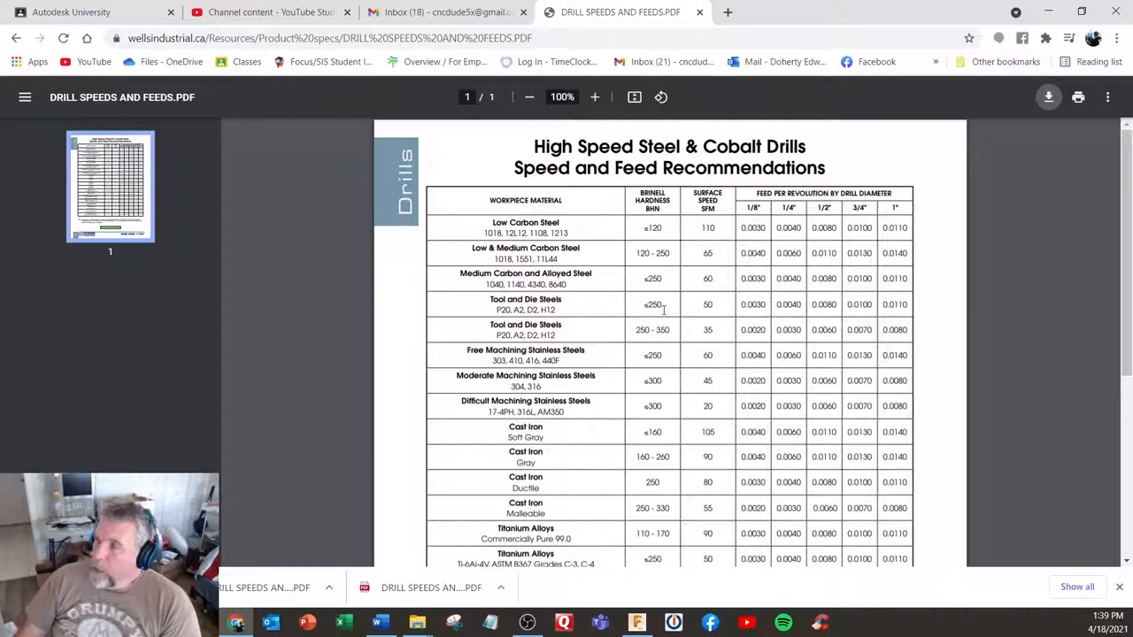
Replace 'hss' with 'carbide' in the drill chart search query.
click(21, 39)
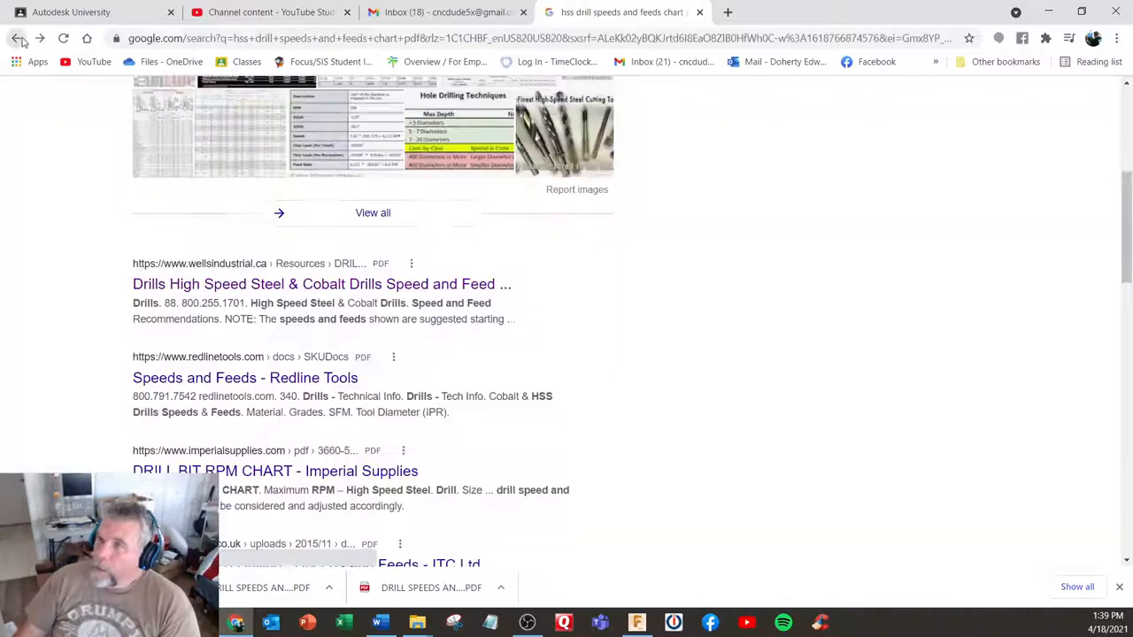
scroll(up, 3)
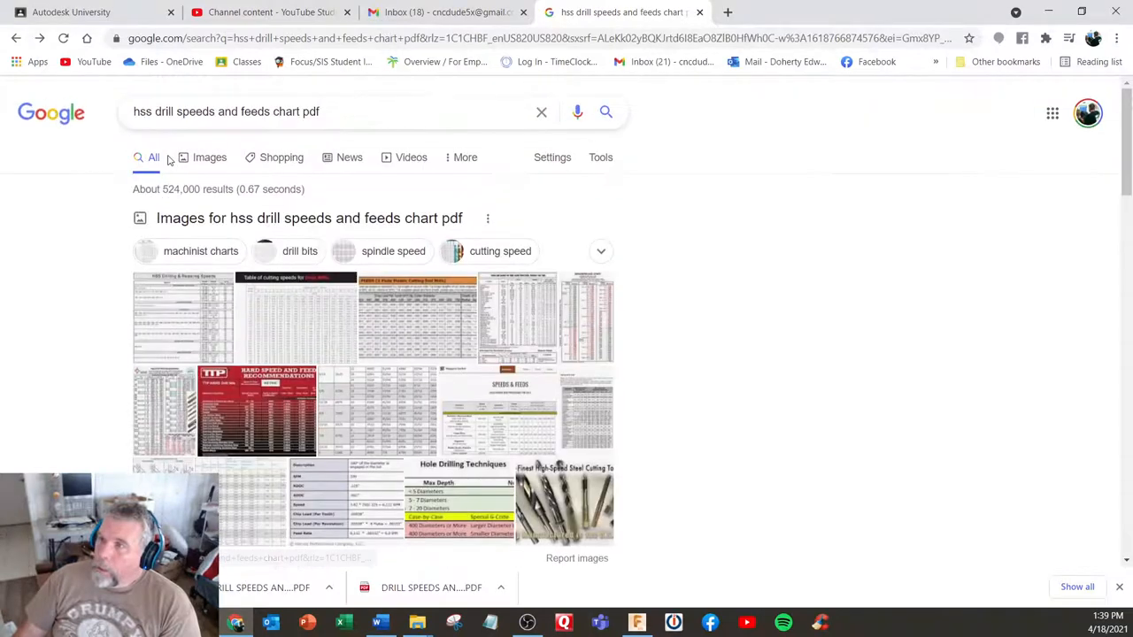
double_click(143, 111)
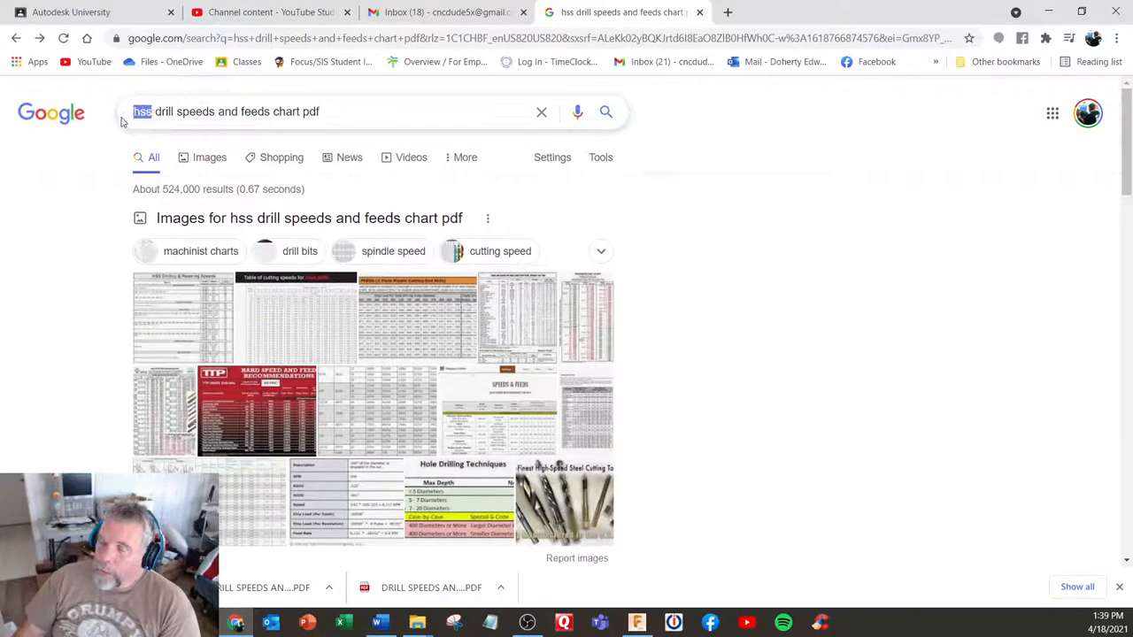
text(carb)
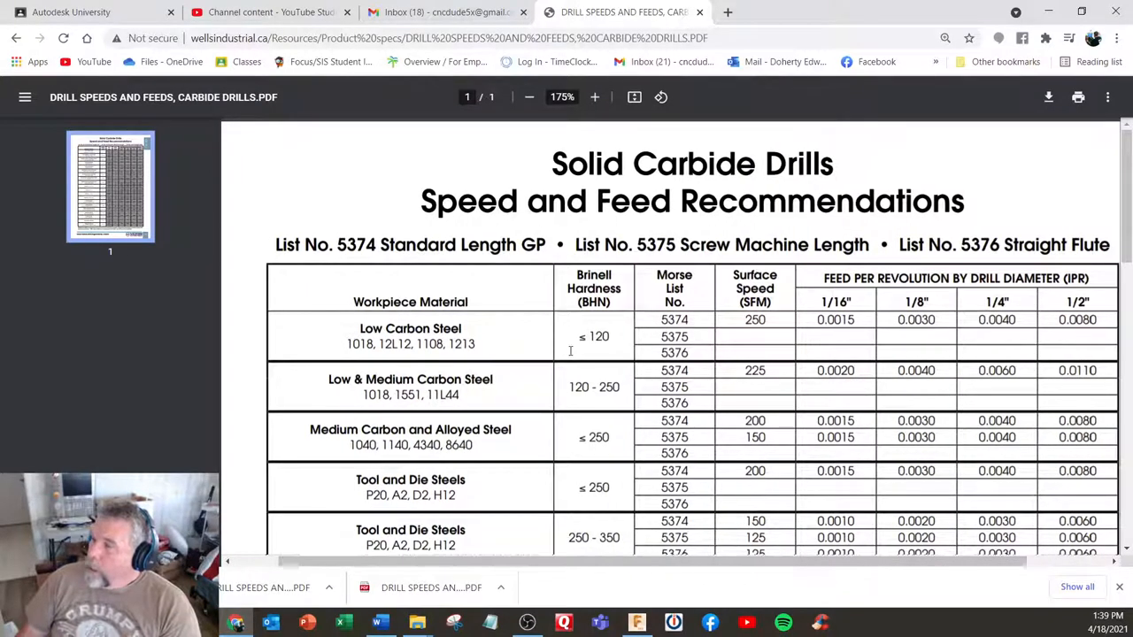
mouse_move(573, 339)
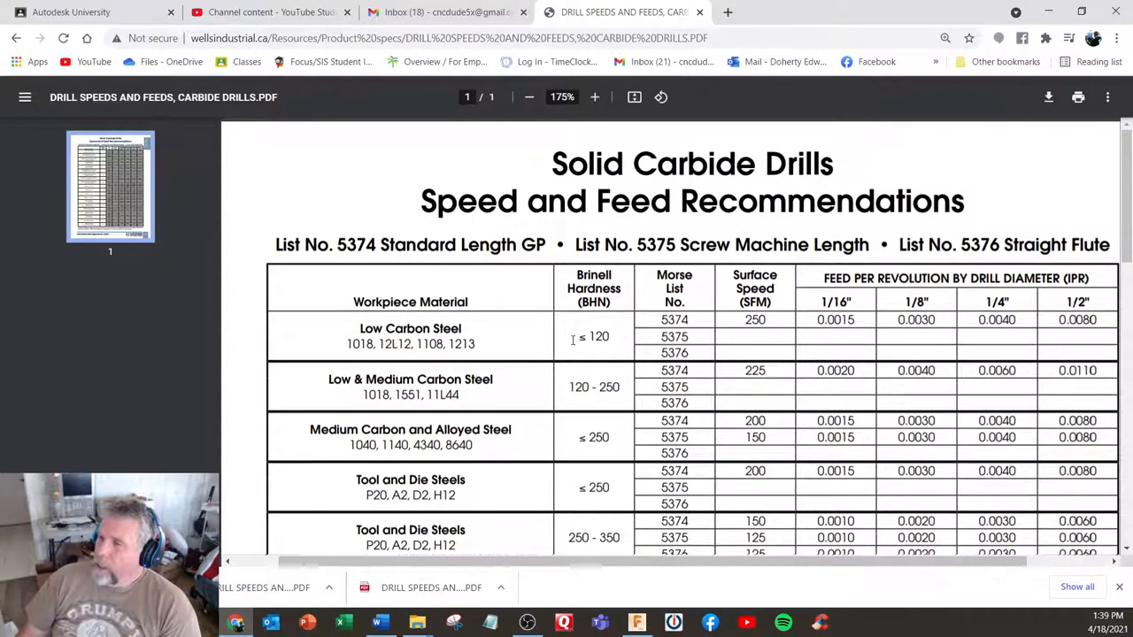
mouse_move(690, 453)
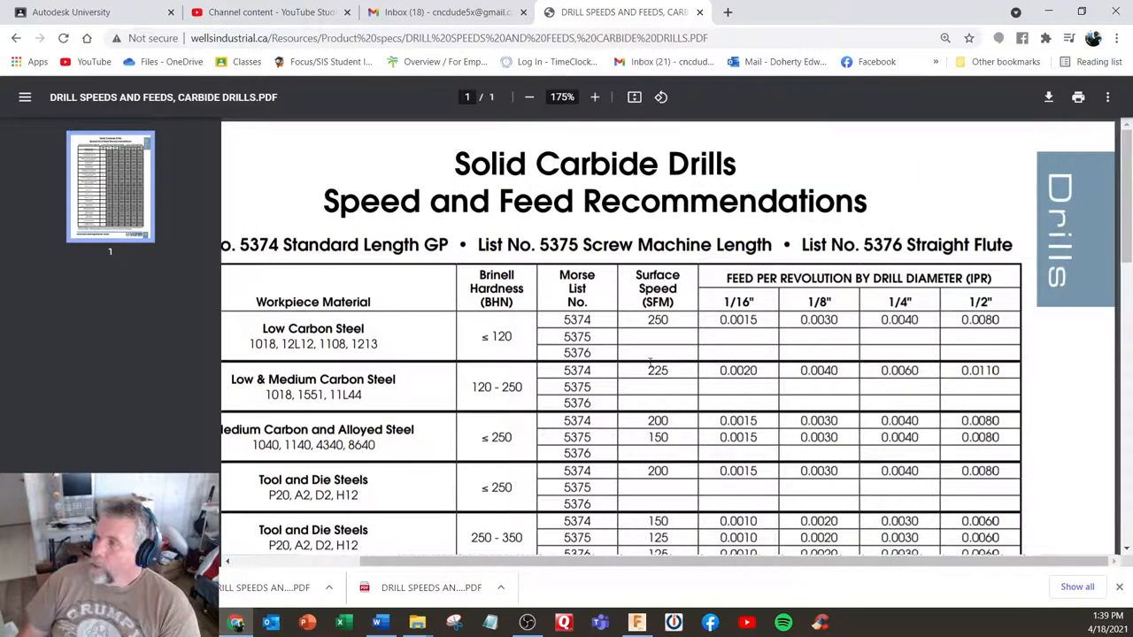
mouse_move(807, 353)
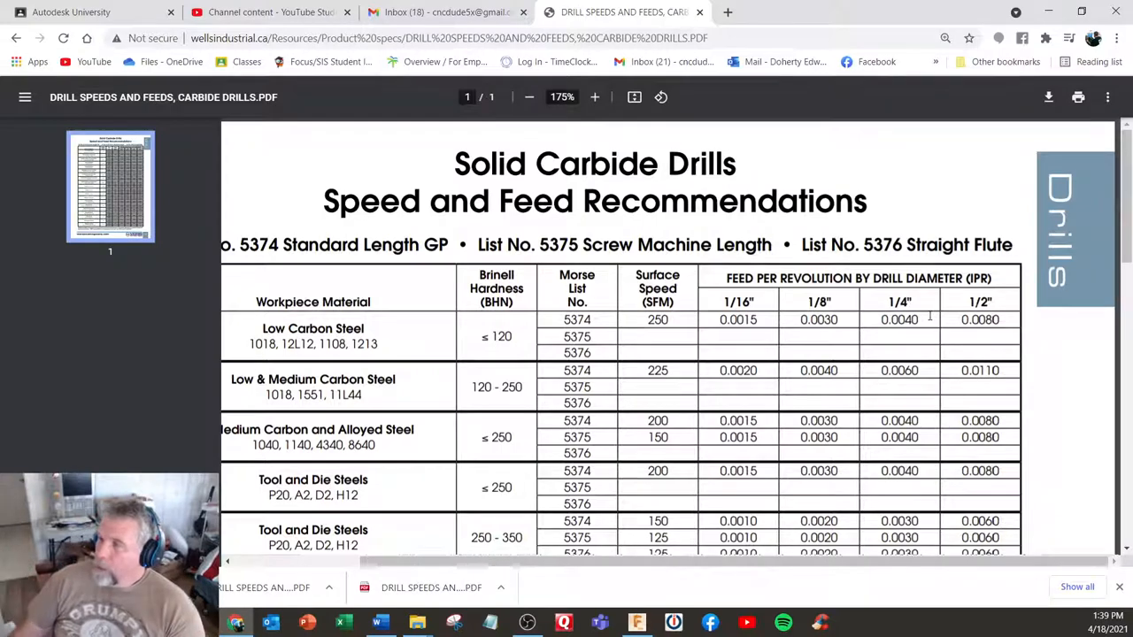
scroll(down, 3)
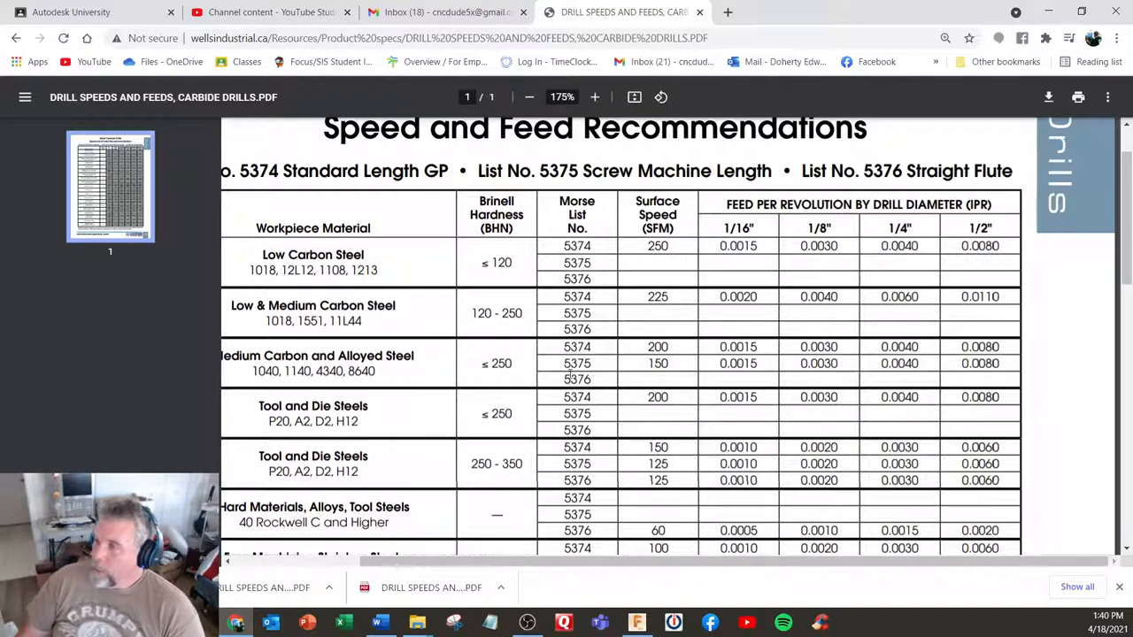
mouse_move(623, 379)
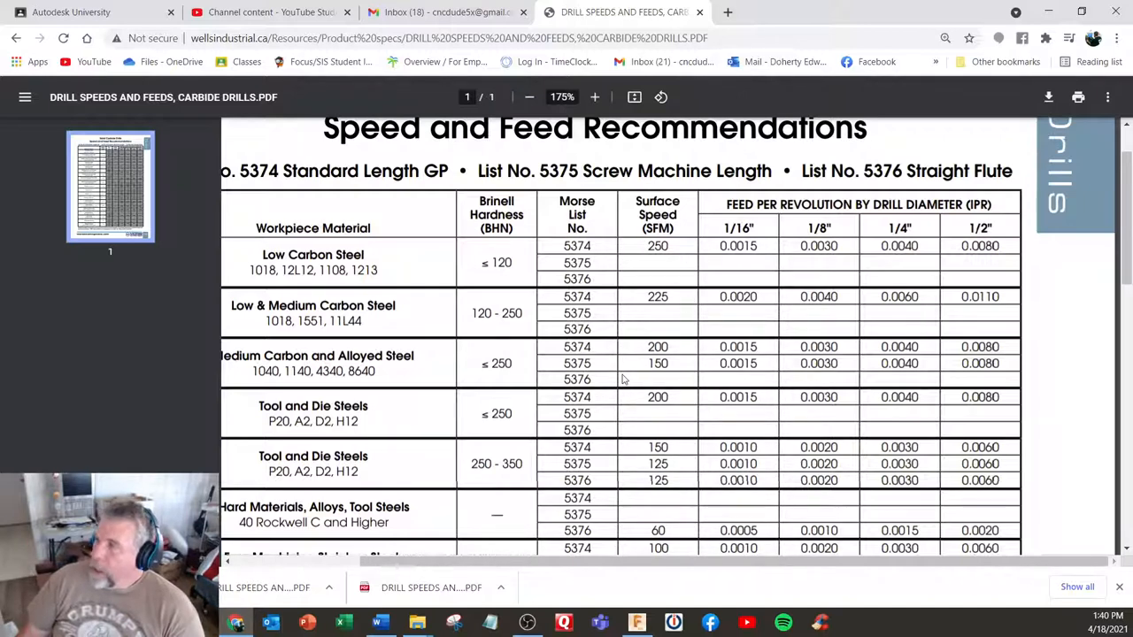
mouse_move(632, 363)
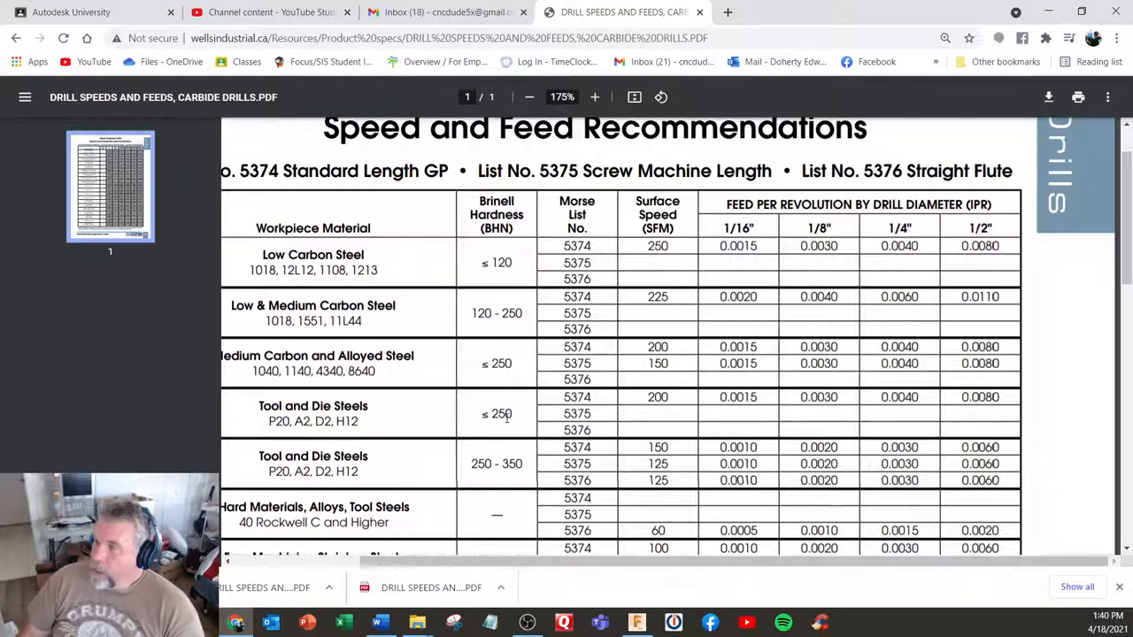
scroll(down, 3)
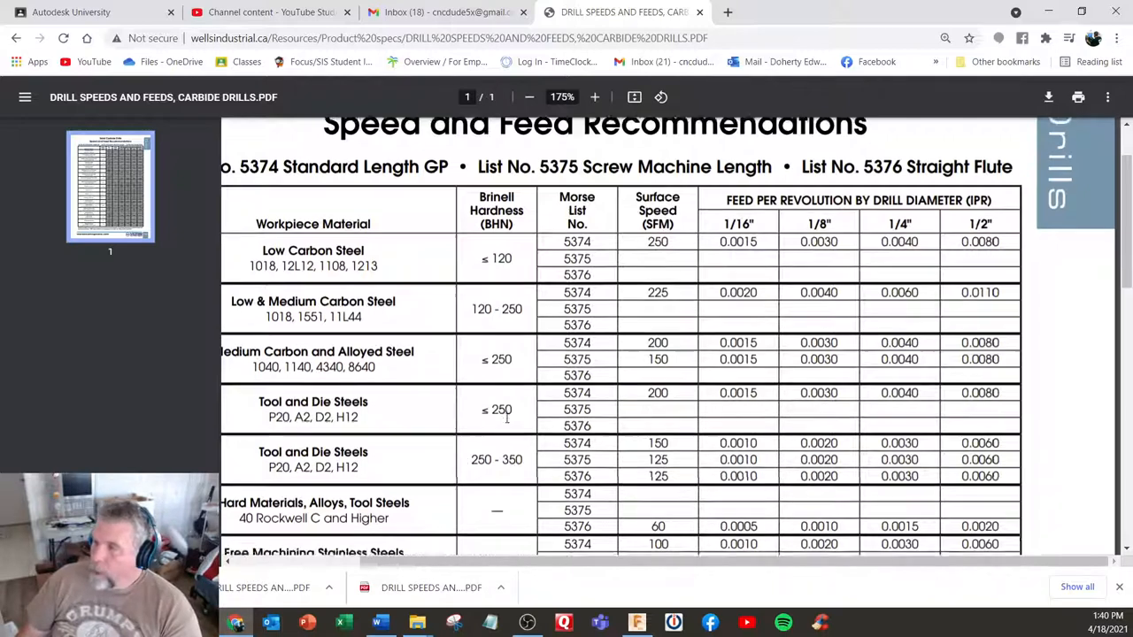
scroll(down, 3)
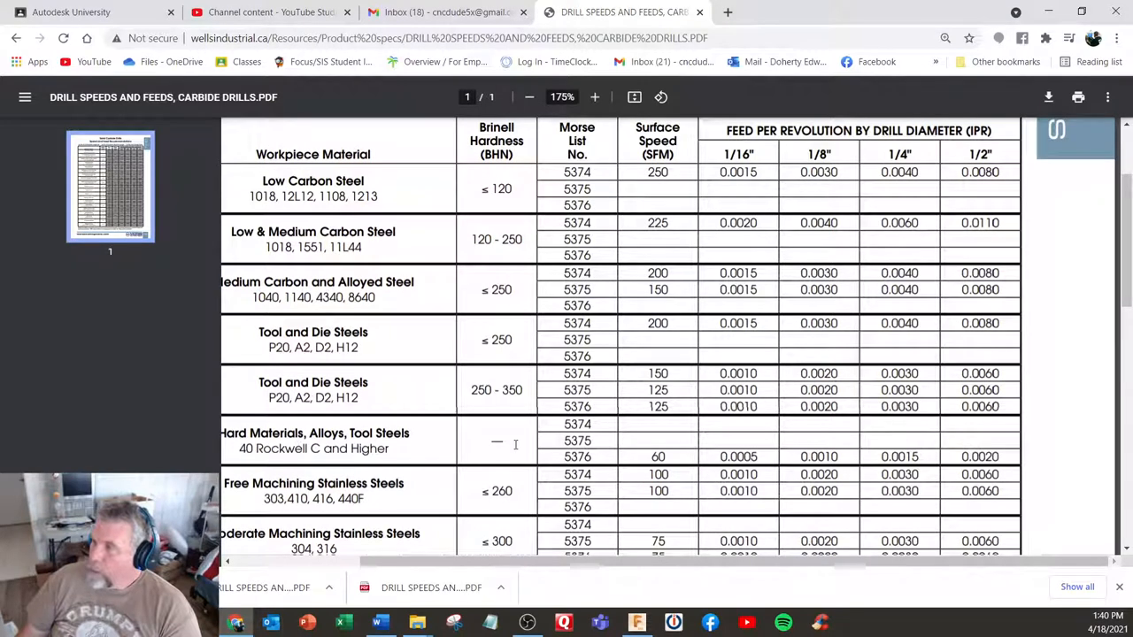
mouse_move(646, 473)
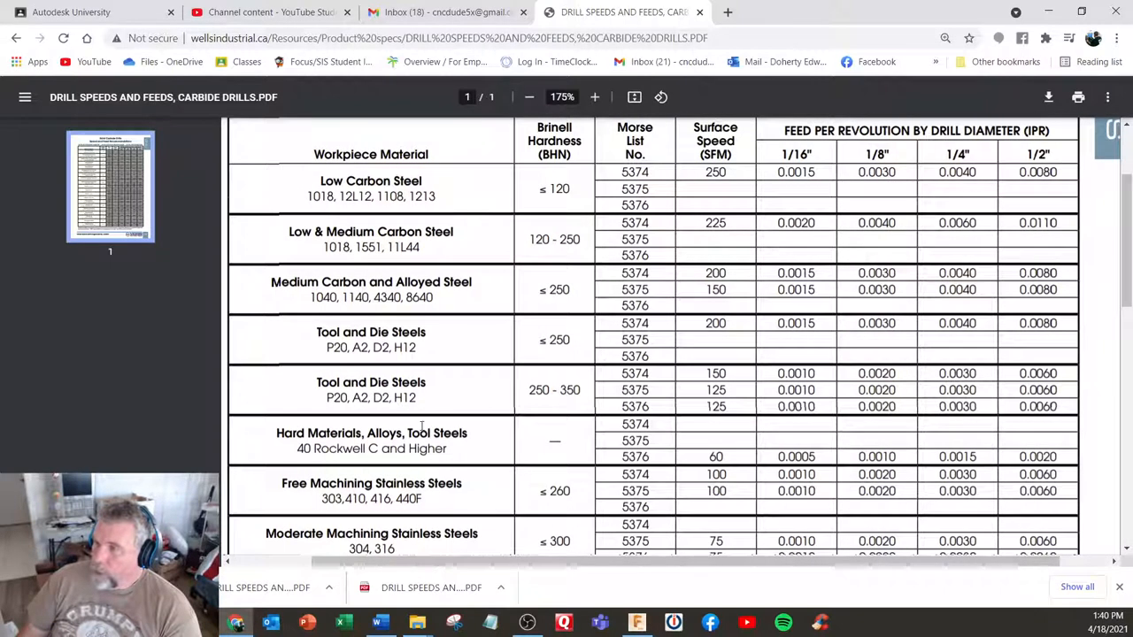
scroll(down, 3)
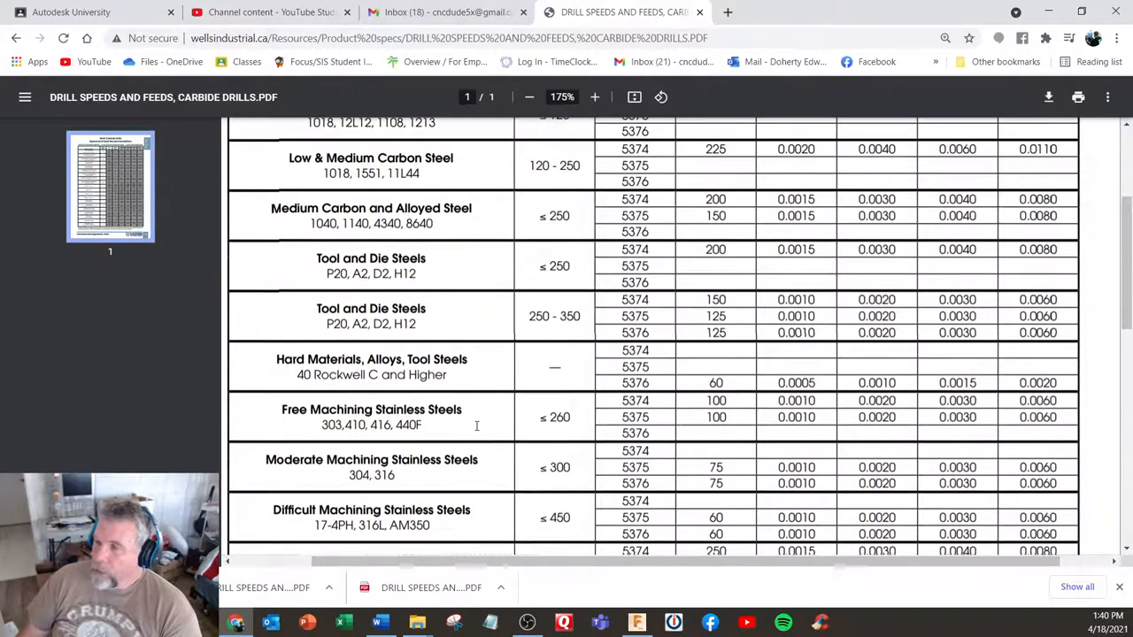
scroll(down, 3)
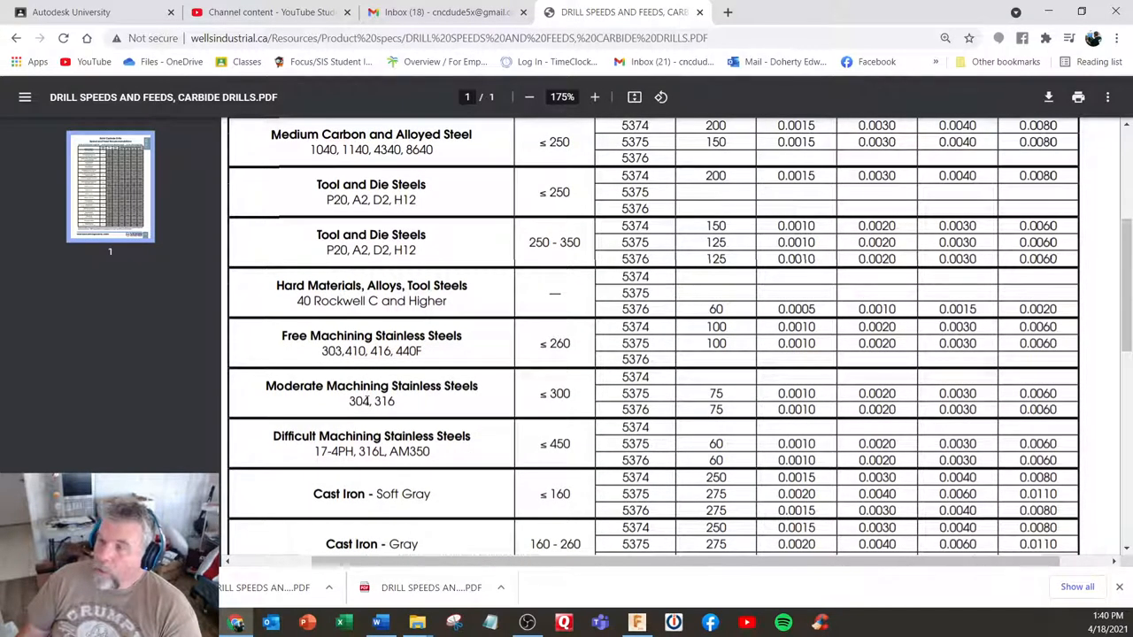
mouse_move(419, 418)
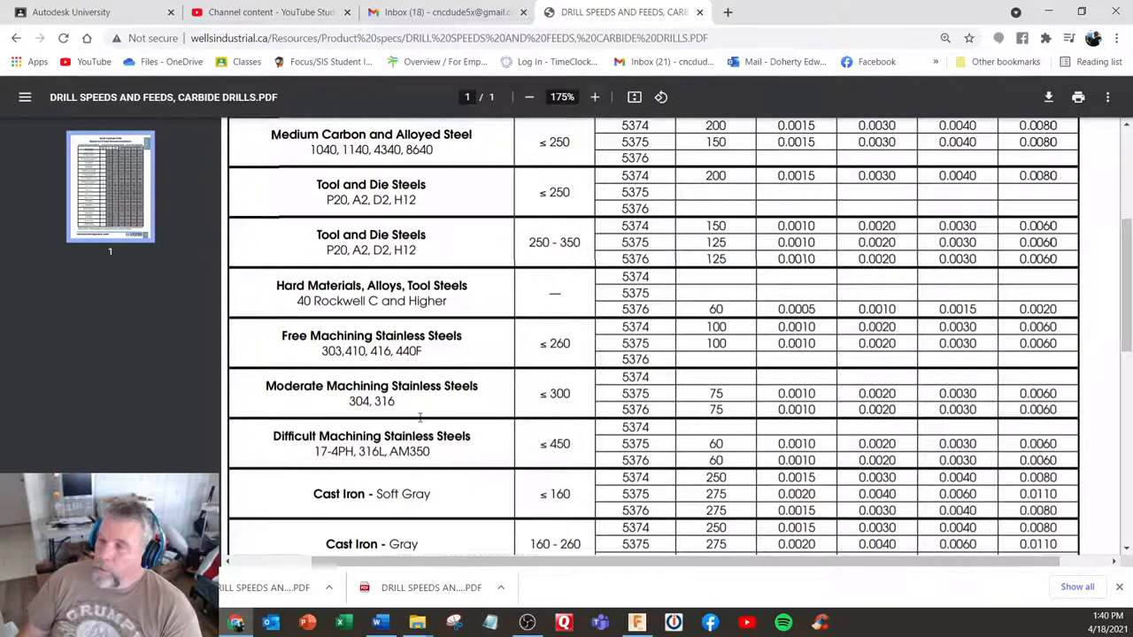
mouse_move(474, 402)
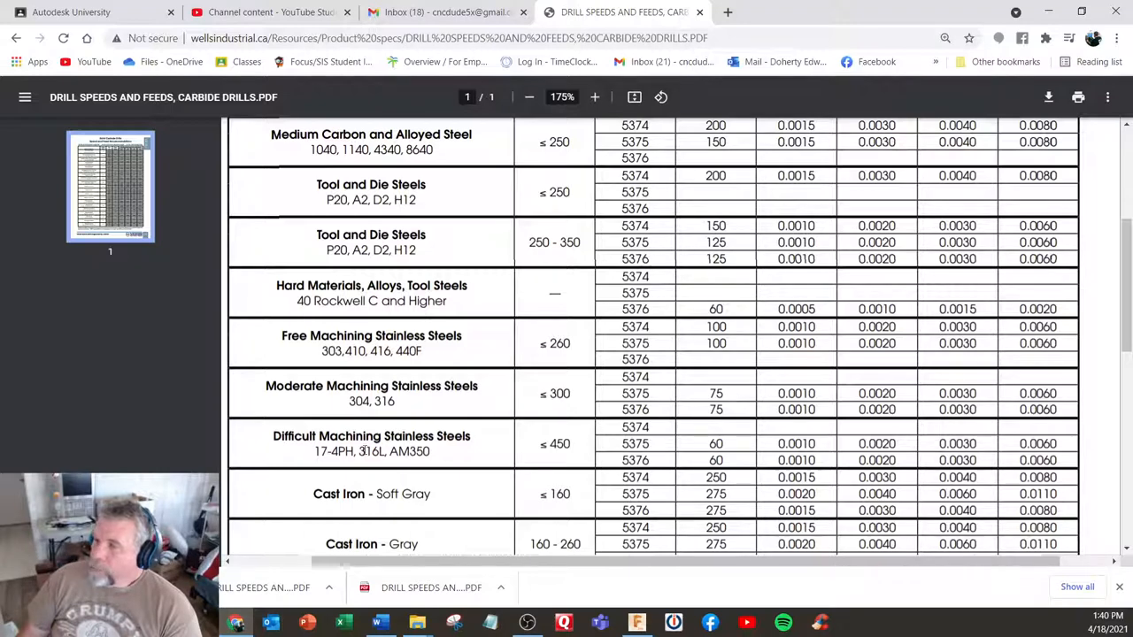
scroll(down, 3)
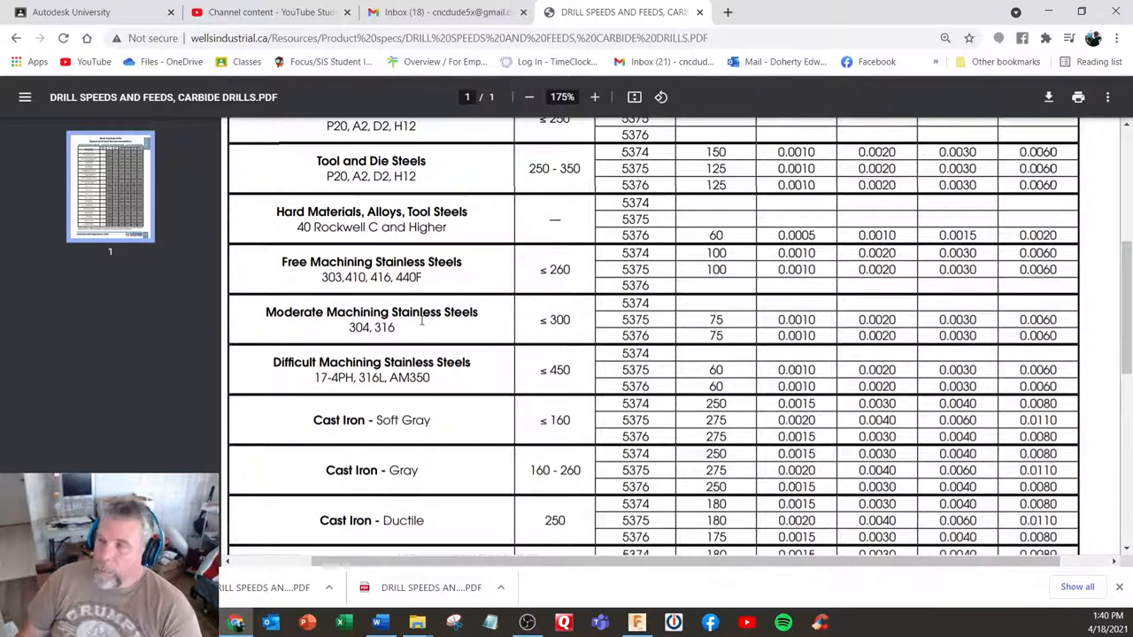
mouse_move(440, 324)
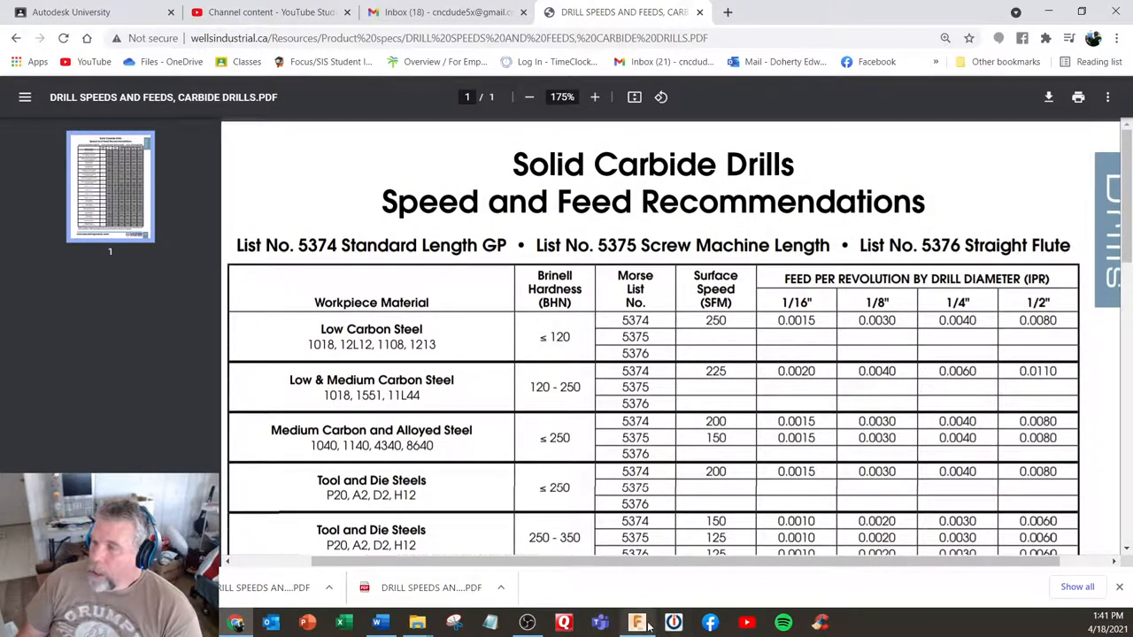
Edit Adaptive1 in Fusion 360 to view its 5920.56 rpm and 62.1659 in/min feed.
click(637, 622)
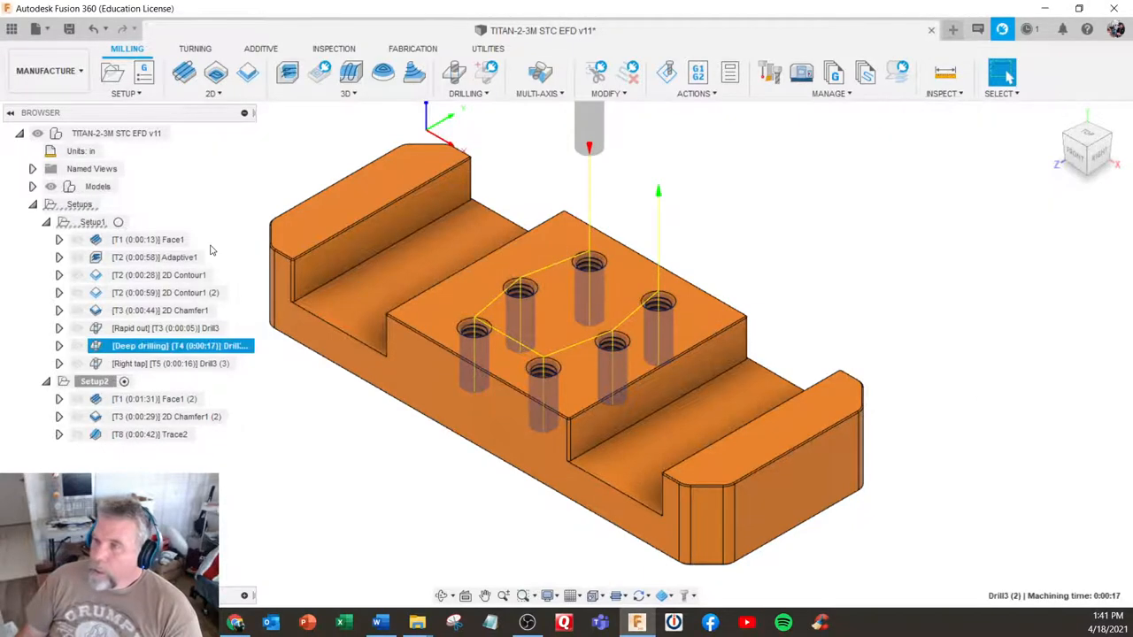
right_click(154, 256)
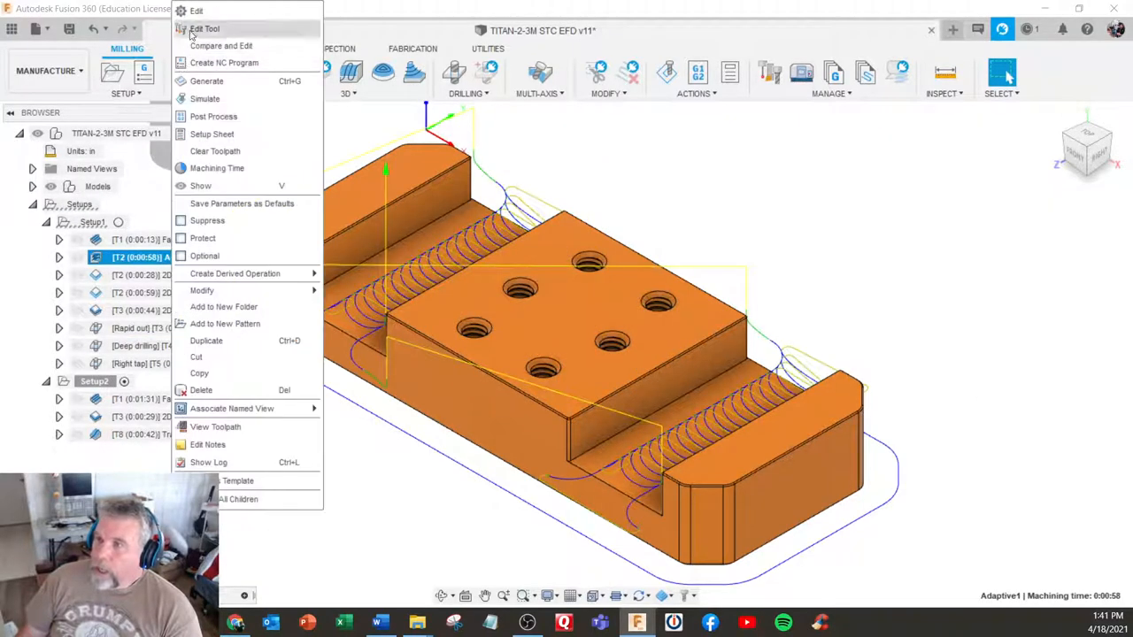
click(205, 28)
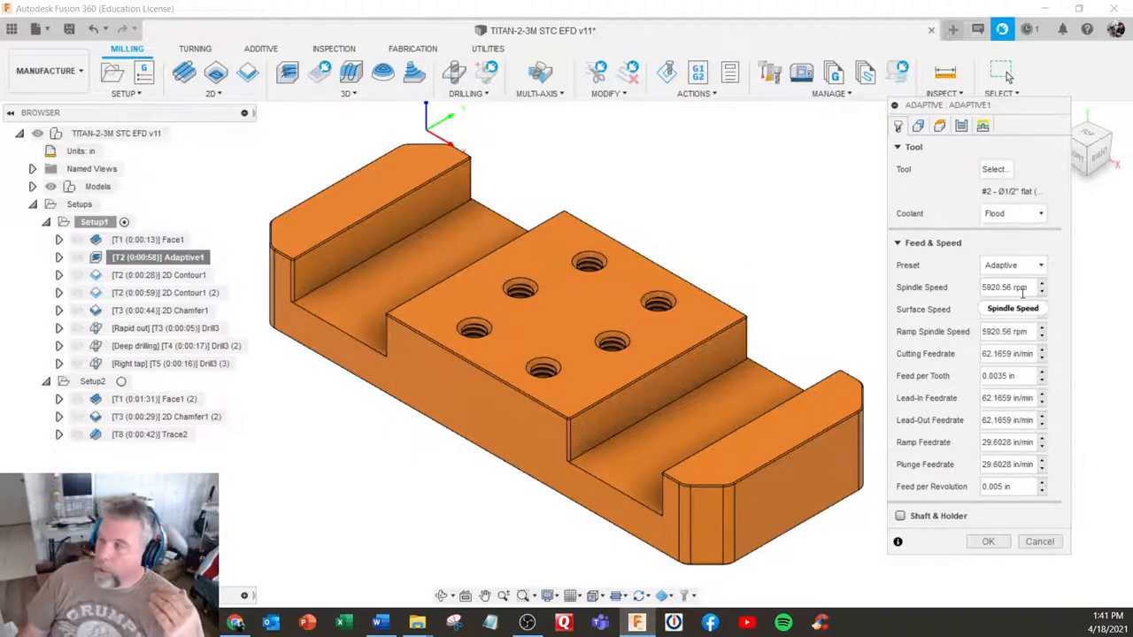
mouse_move(1009, 287)
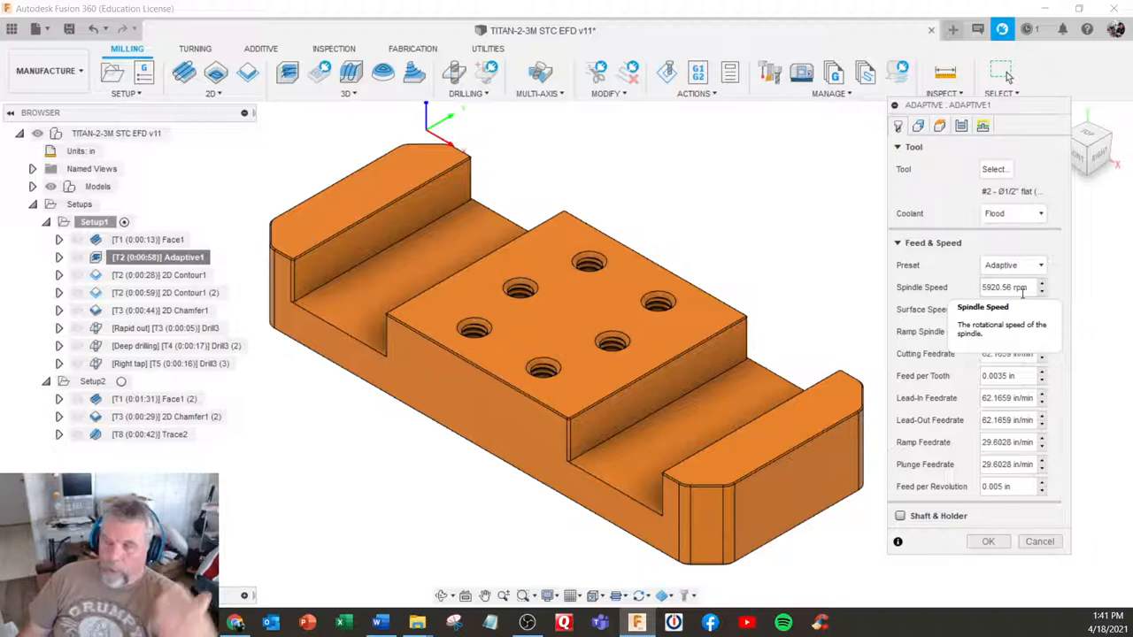
mouse_move(846, 304)
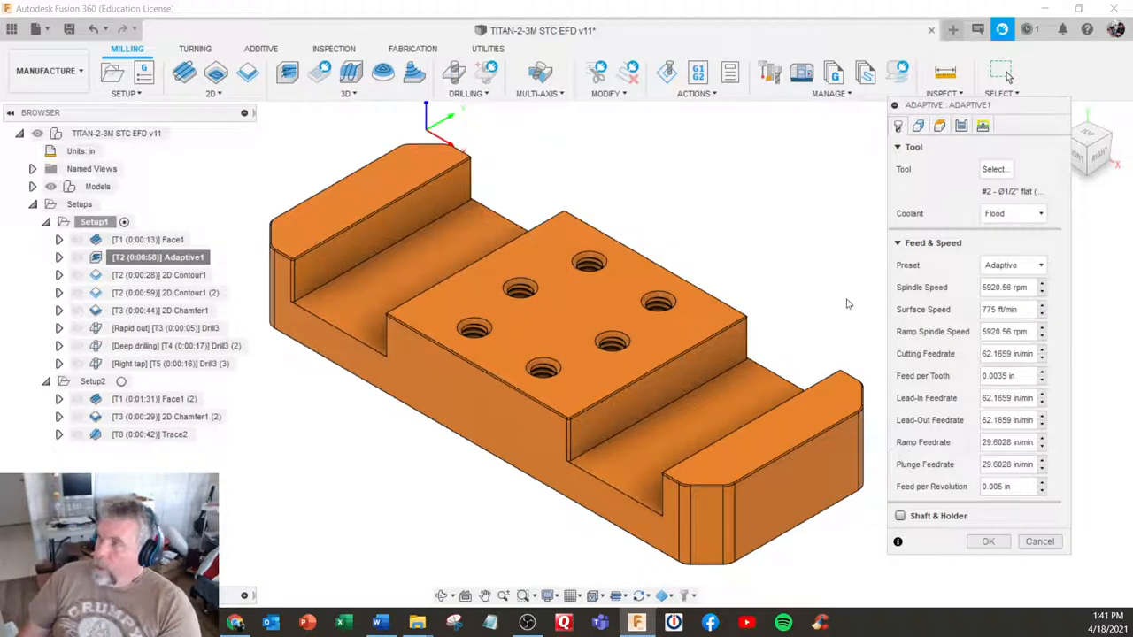